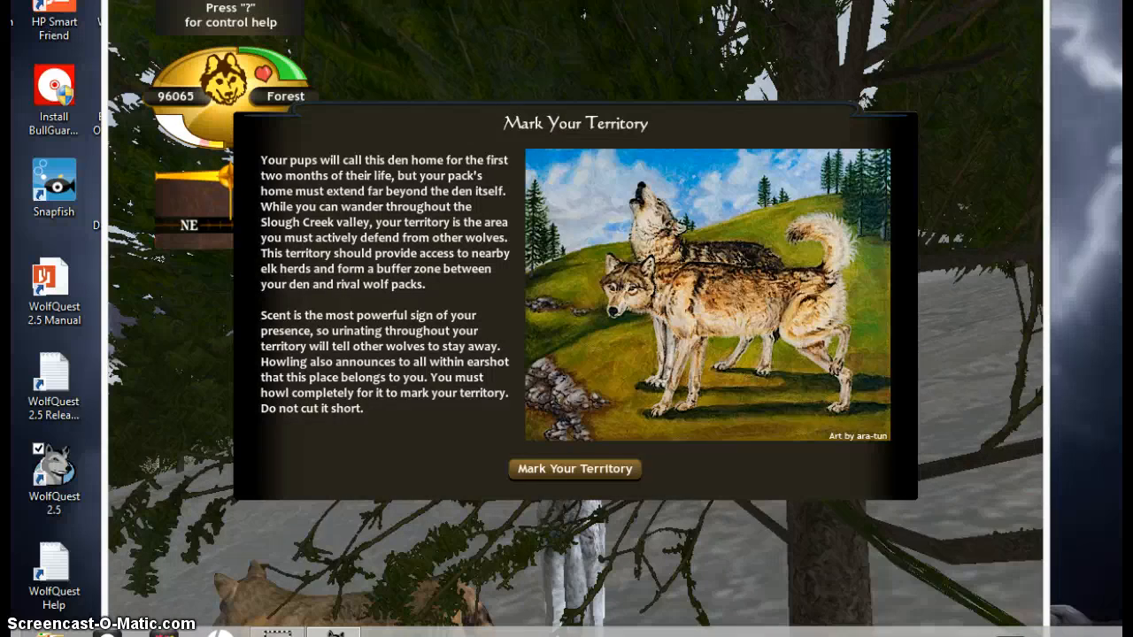
Dismiss the Mark Your Territory instructions and start marking territory around Slough Creek
click(575, 469)
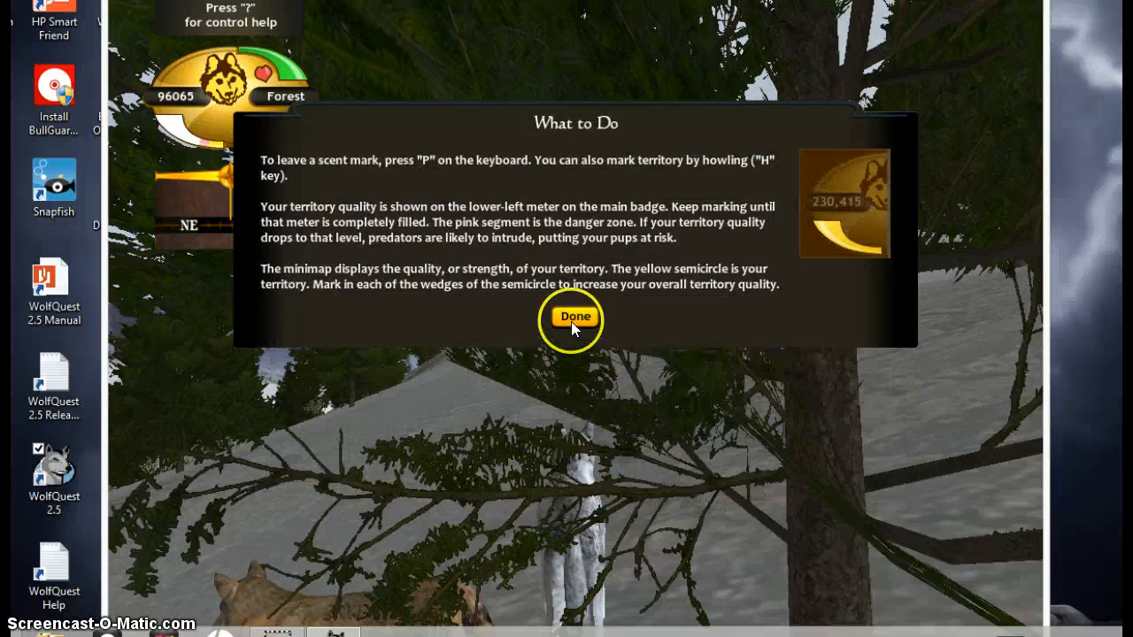
click(575, 316)
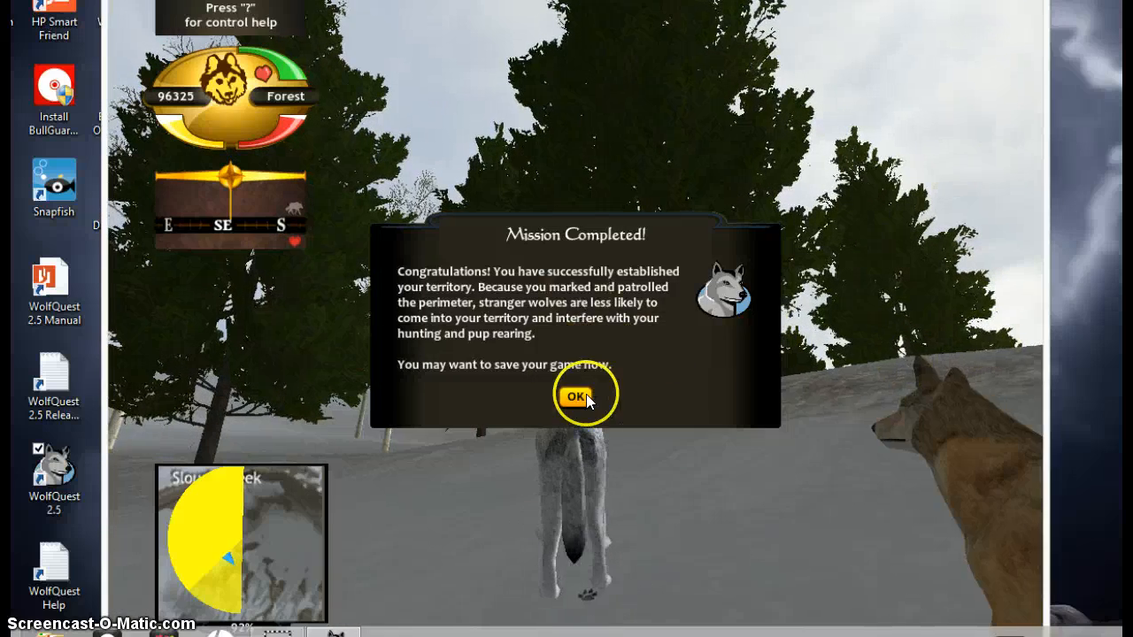
Dismiss the mission notice, overwrite the Forest save, and acknowledge the wait for spring
click(578, 393)
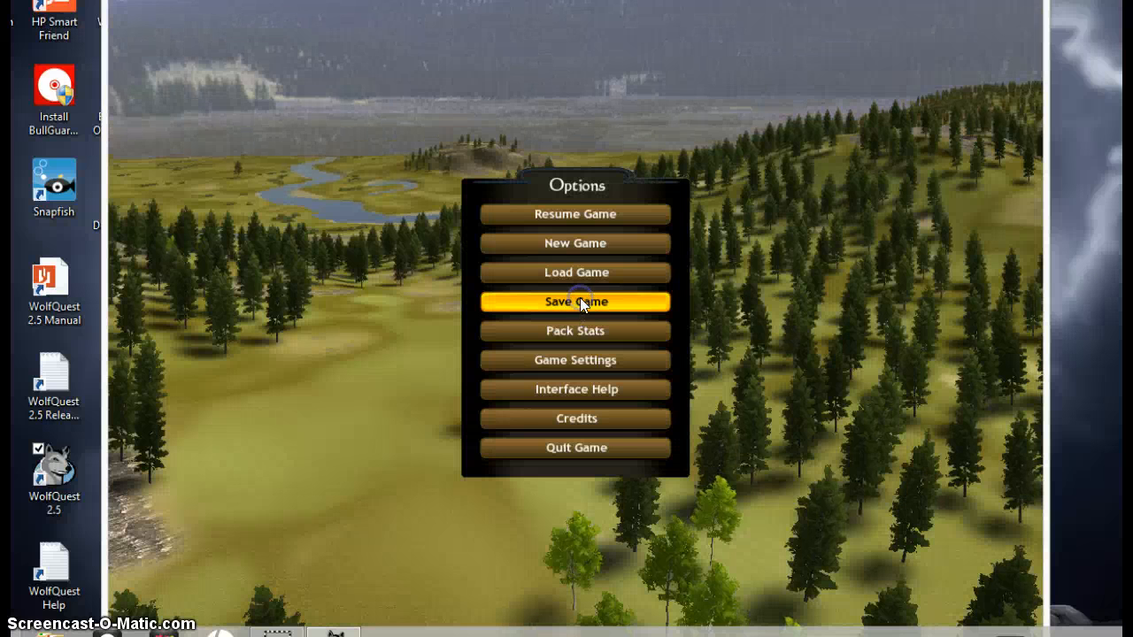
click(575, 301)
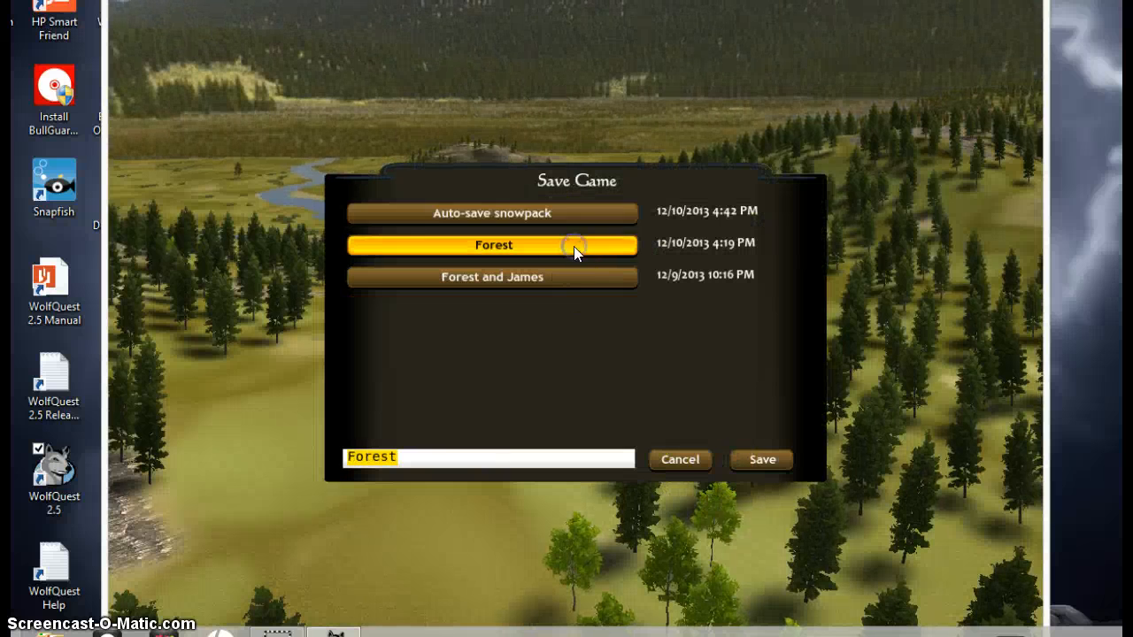
click(679, 461)
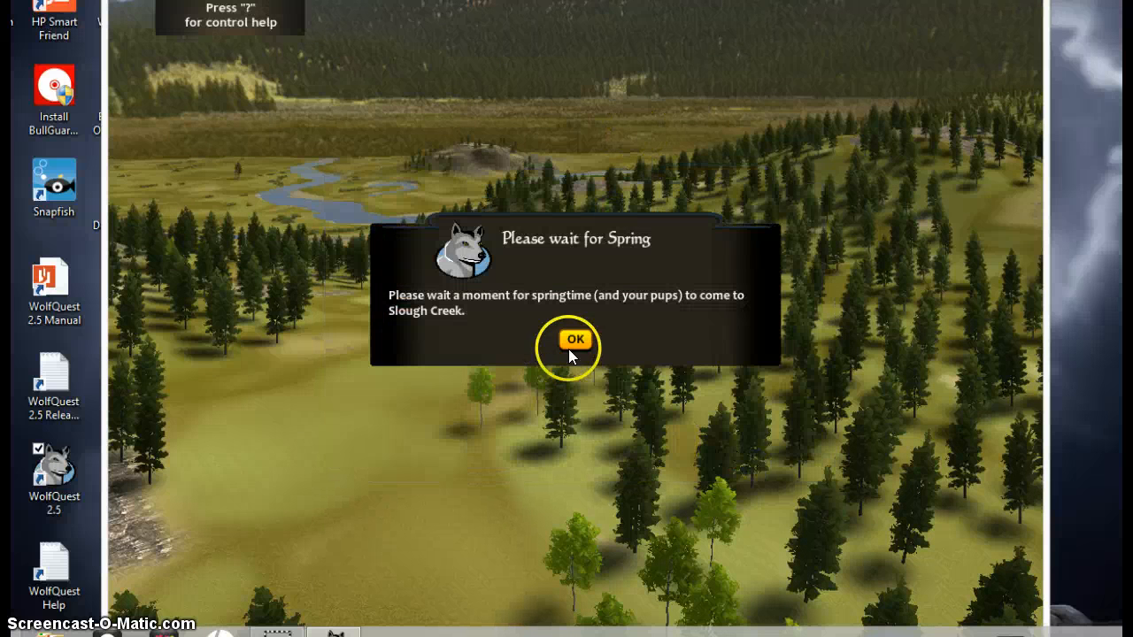
click(576, 341)
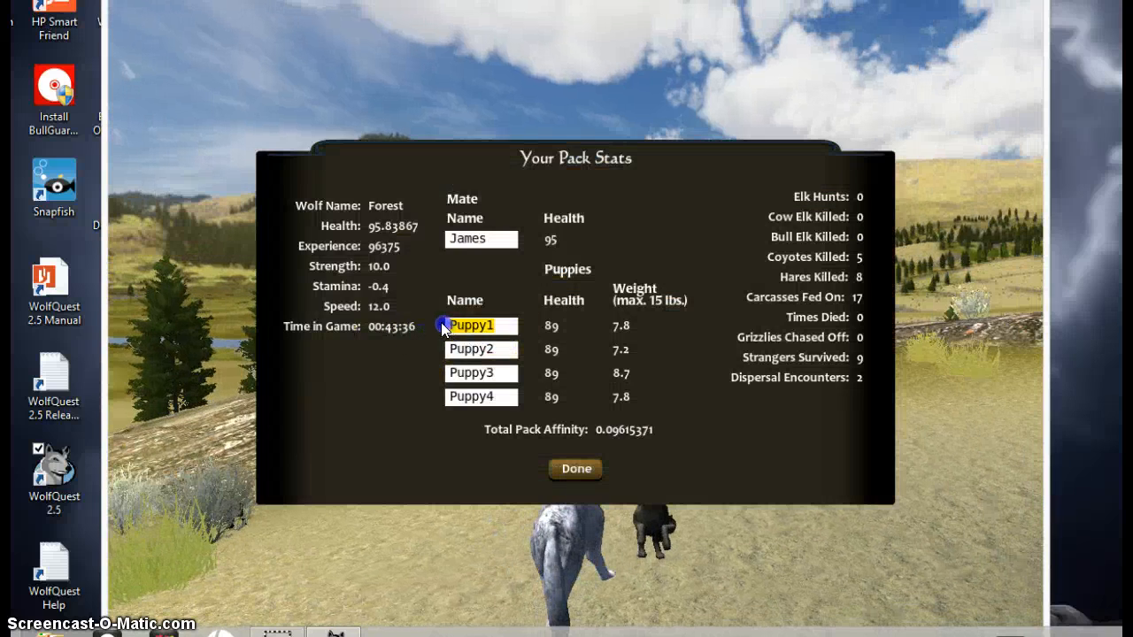
Enter pup names Fluffy, Muffy, Mitsy and Tiffany, then rename Muffy to James
text(Fluf)
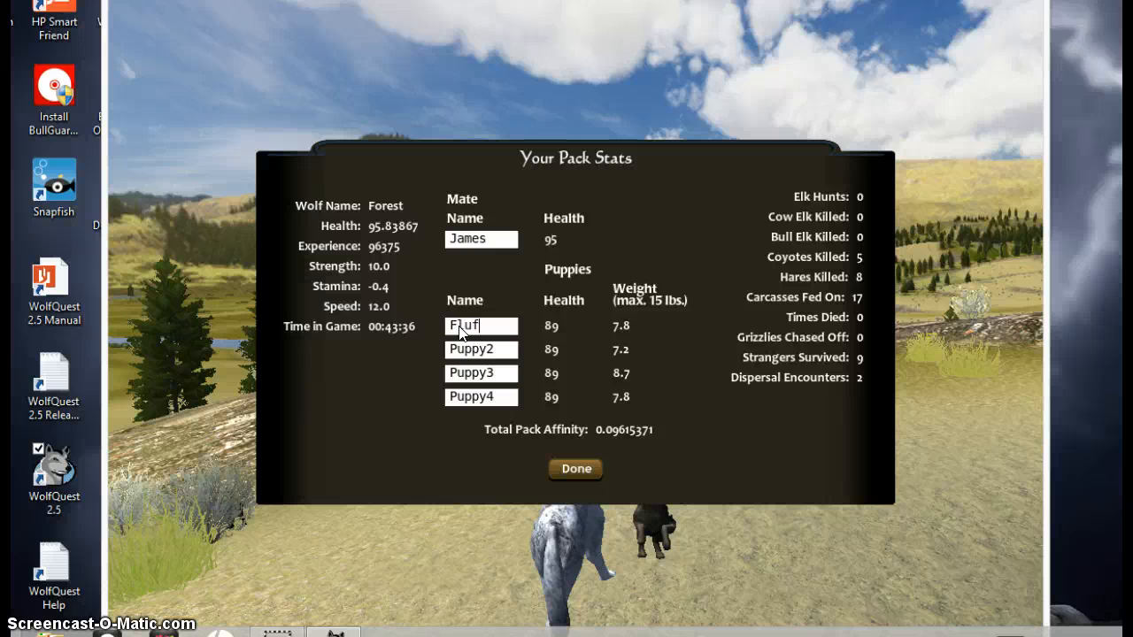
click(482, 349)
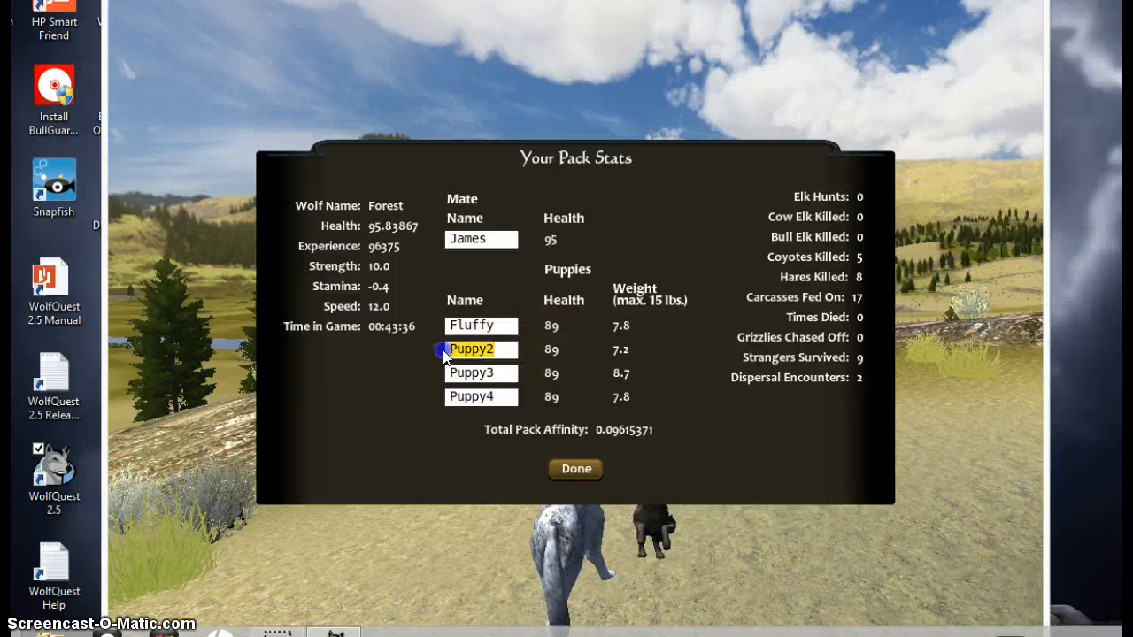
text(Muffy)
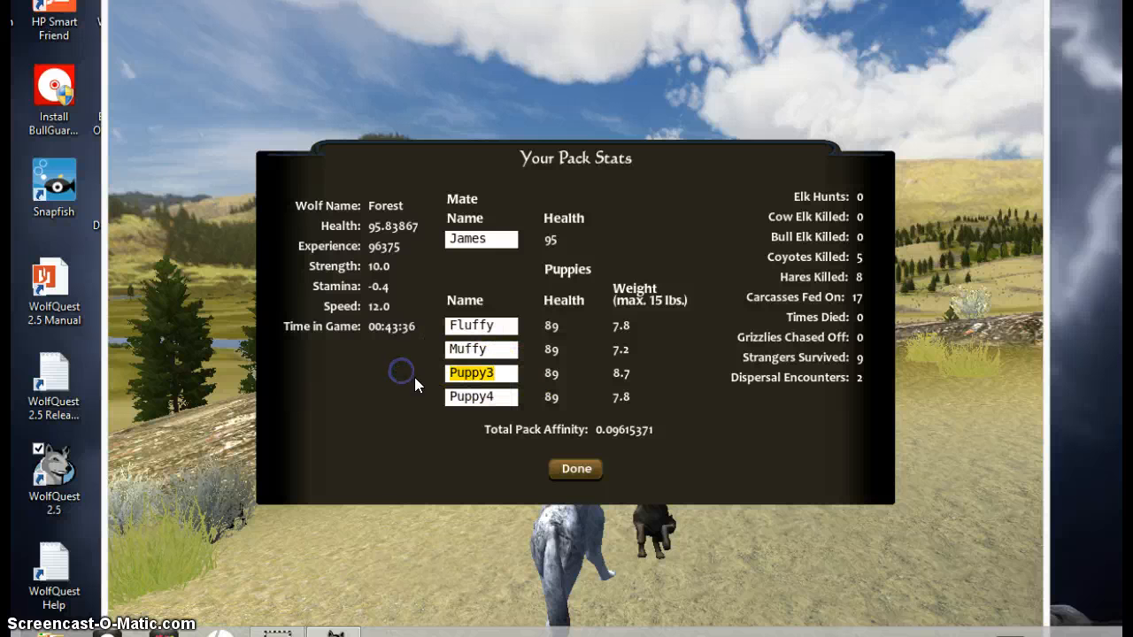
text(Mitsy)
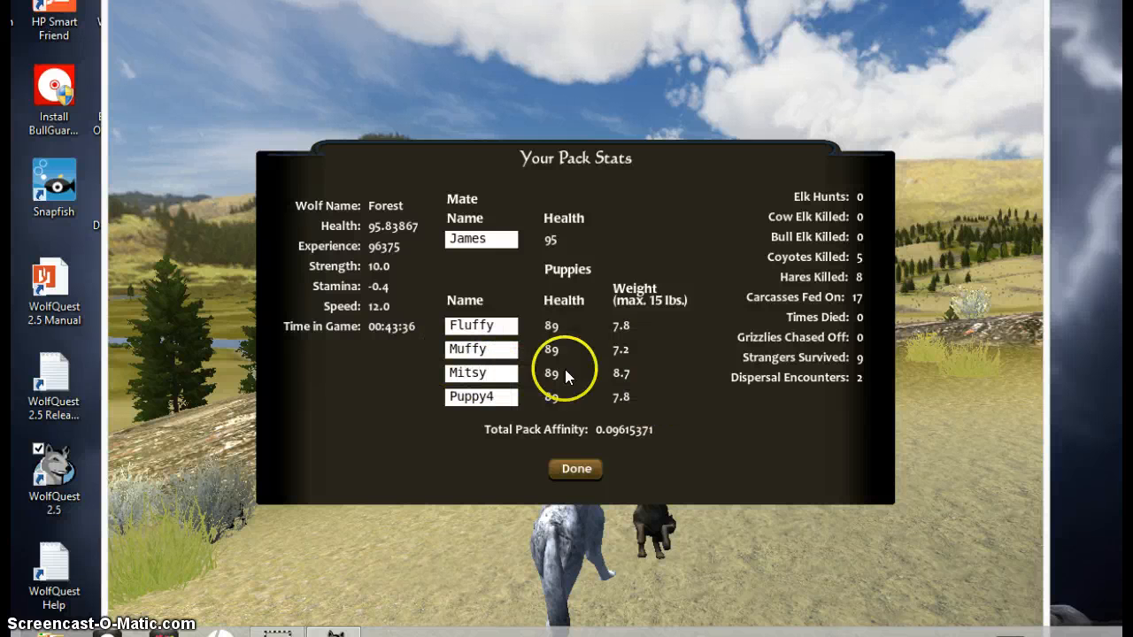
mouse_move(502, 405)
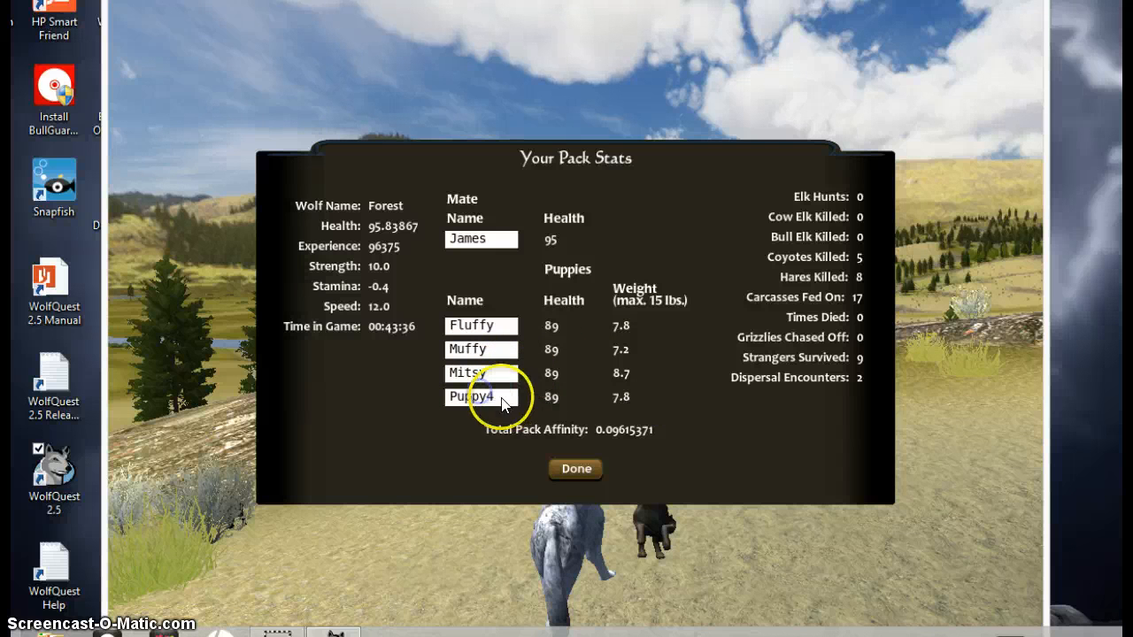
text(Tiffa)
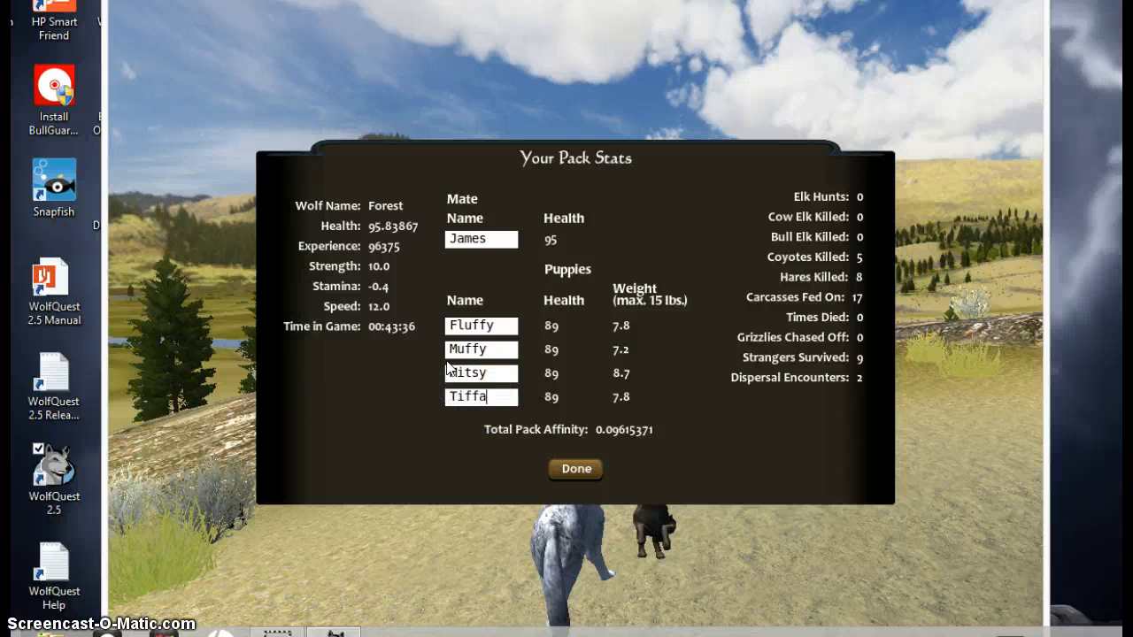
text(ny)
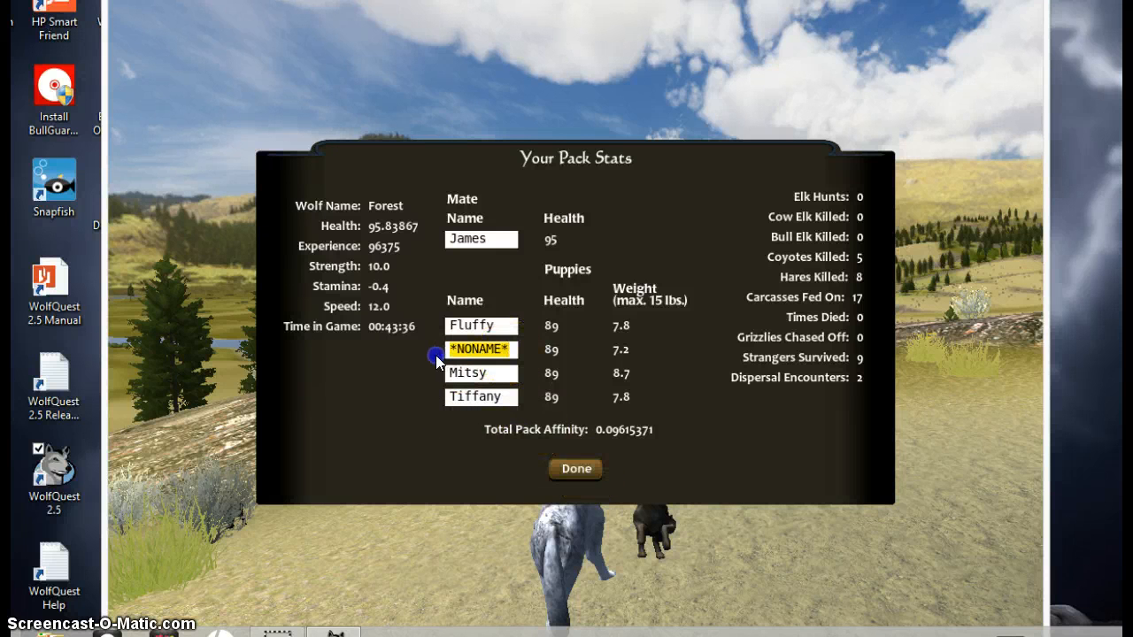
text(James)
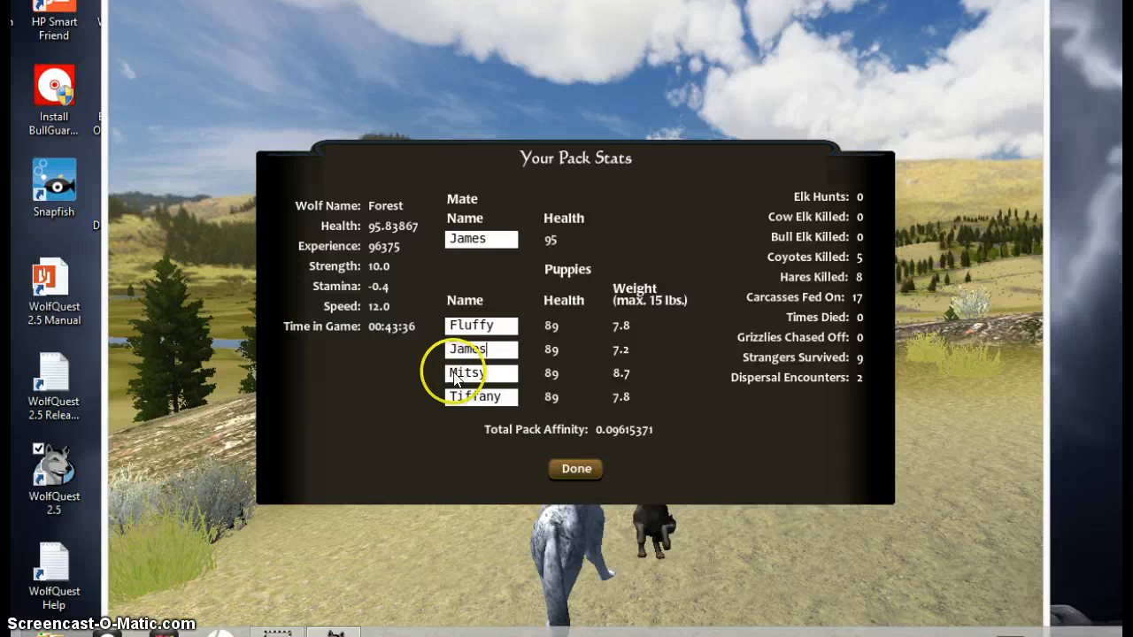
Close Pack Stats and save the game with the named pups as Forest
click(574, 468)
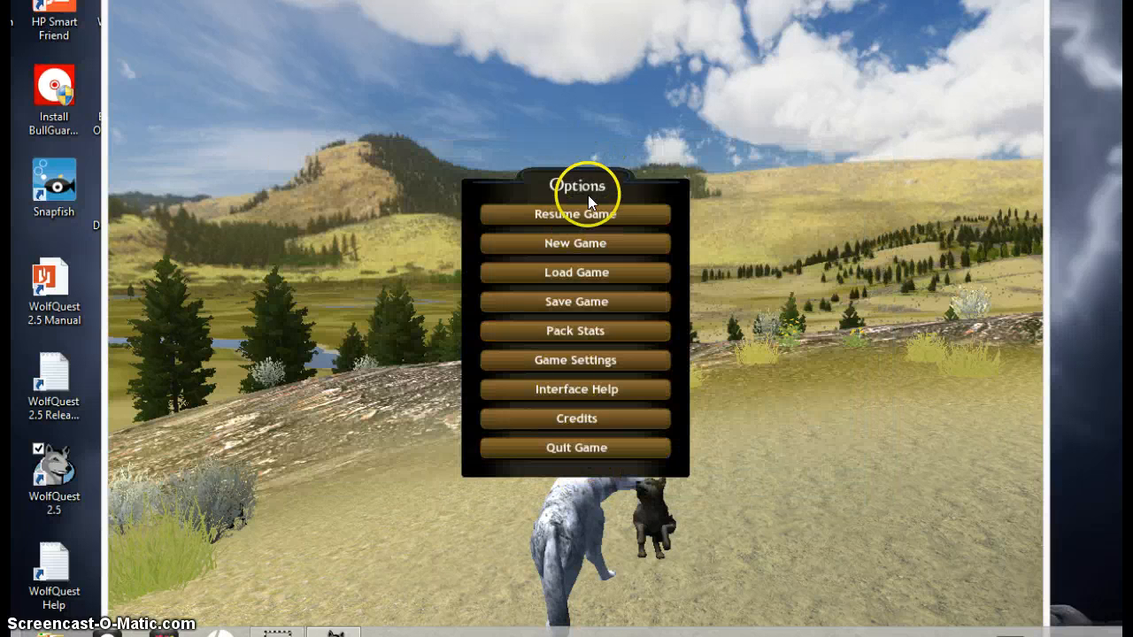
click(575, 301)
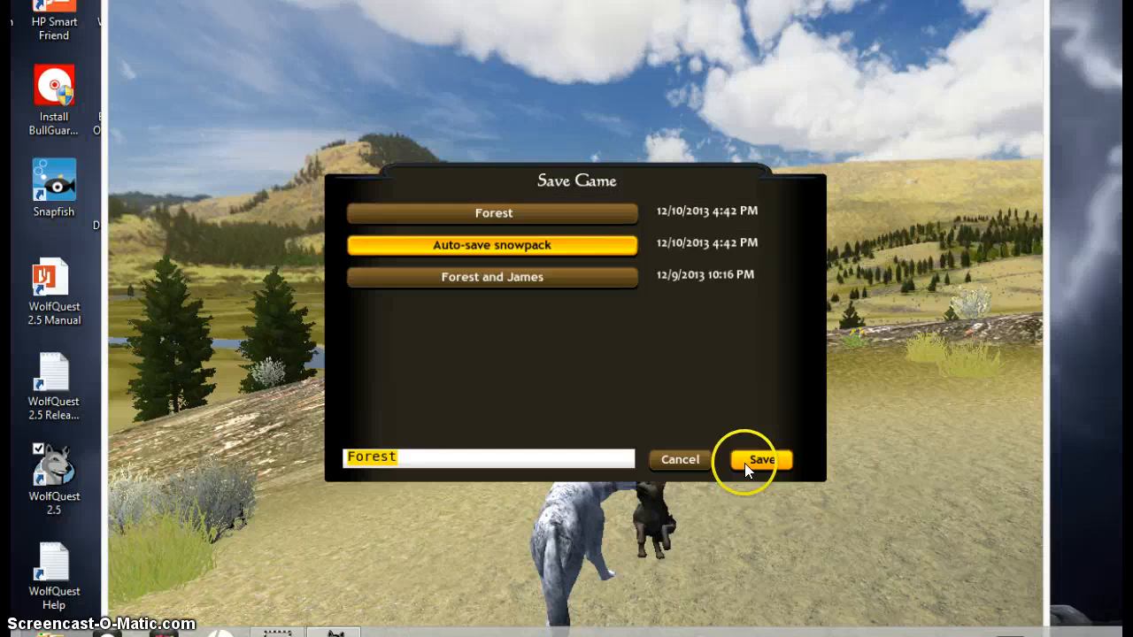
click(492, 212)
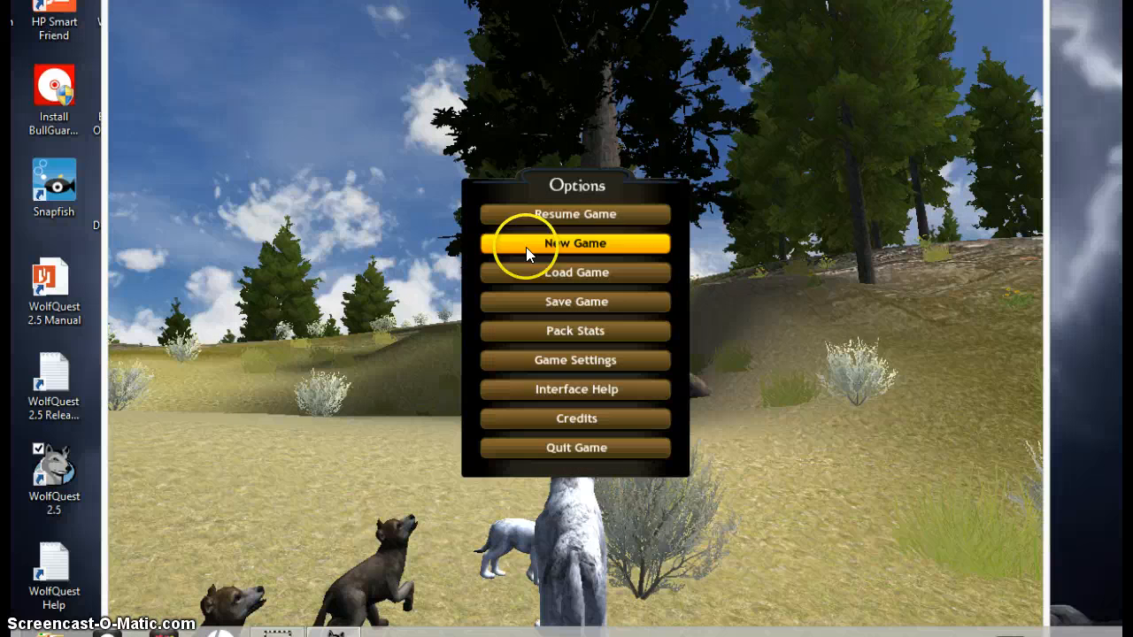
Save the game as Forest and quit WolfQuest
click(575, 301)
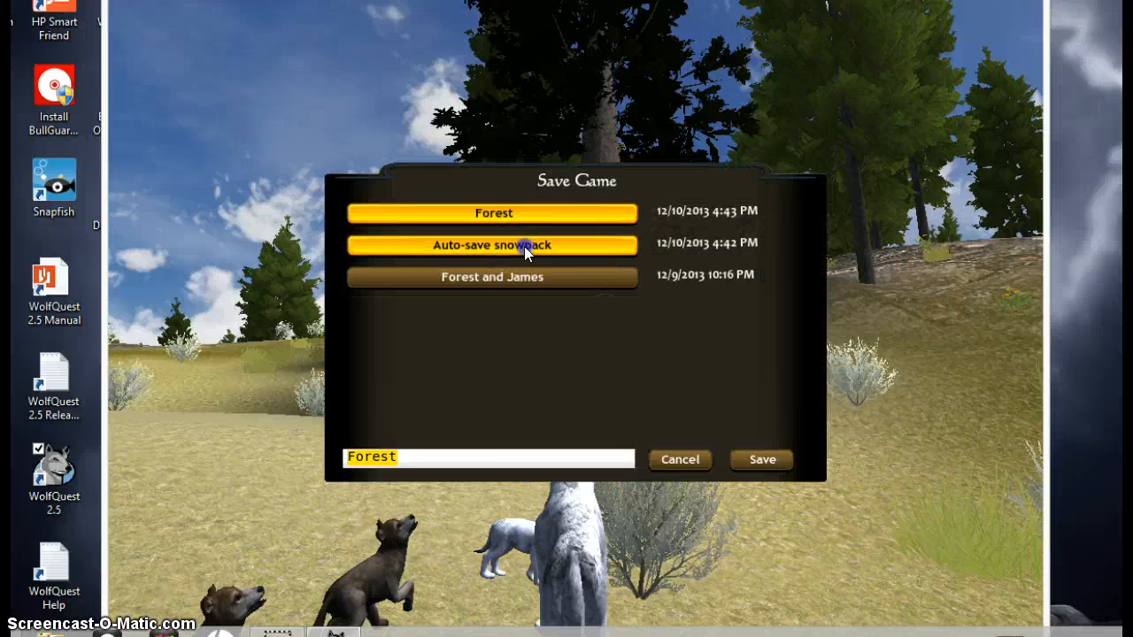
click(679, 459)
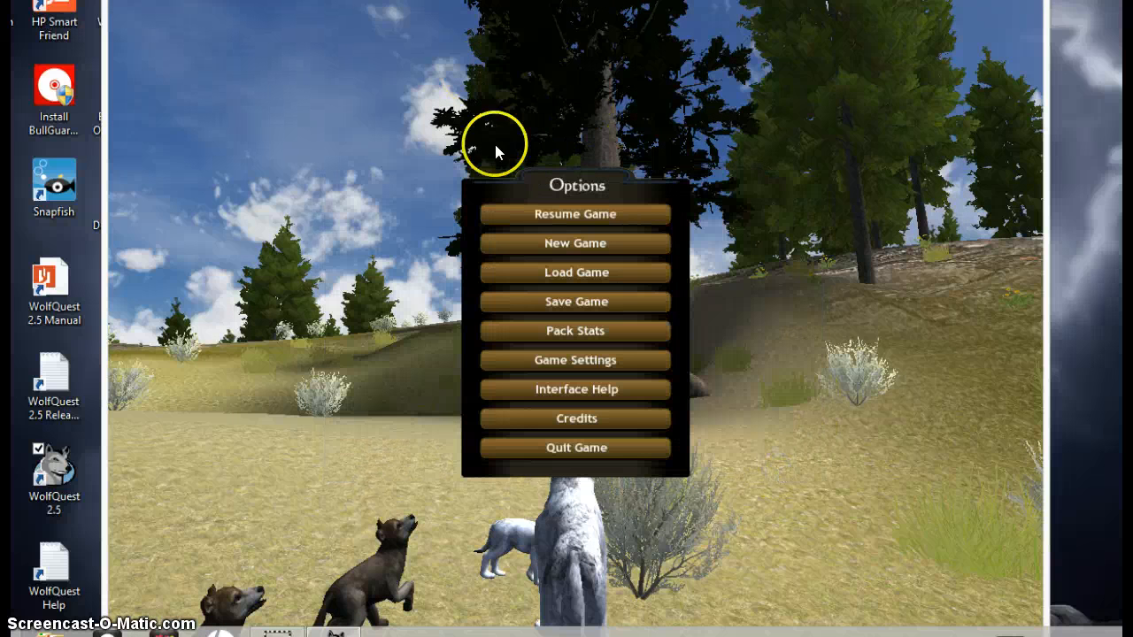
click(574, 214)
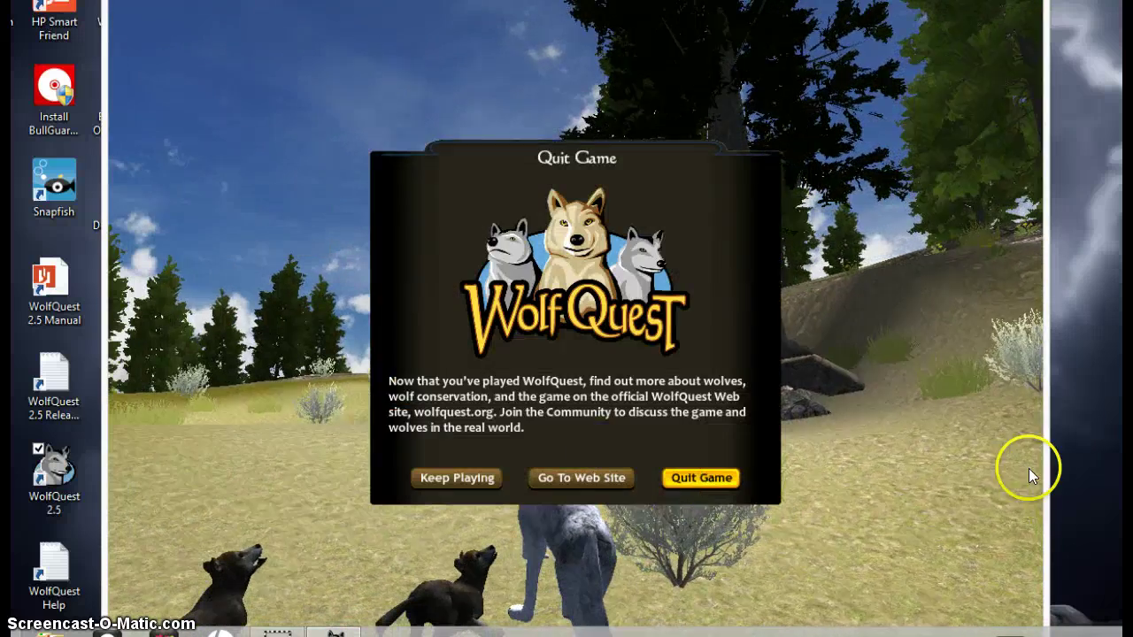
click(700, 478)
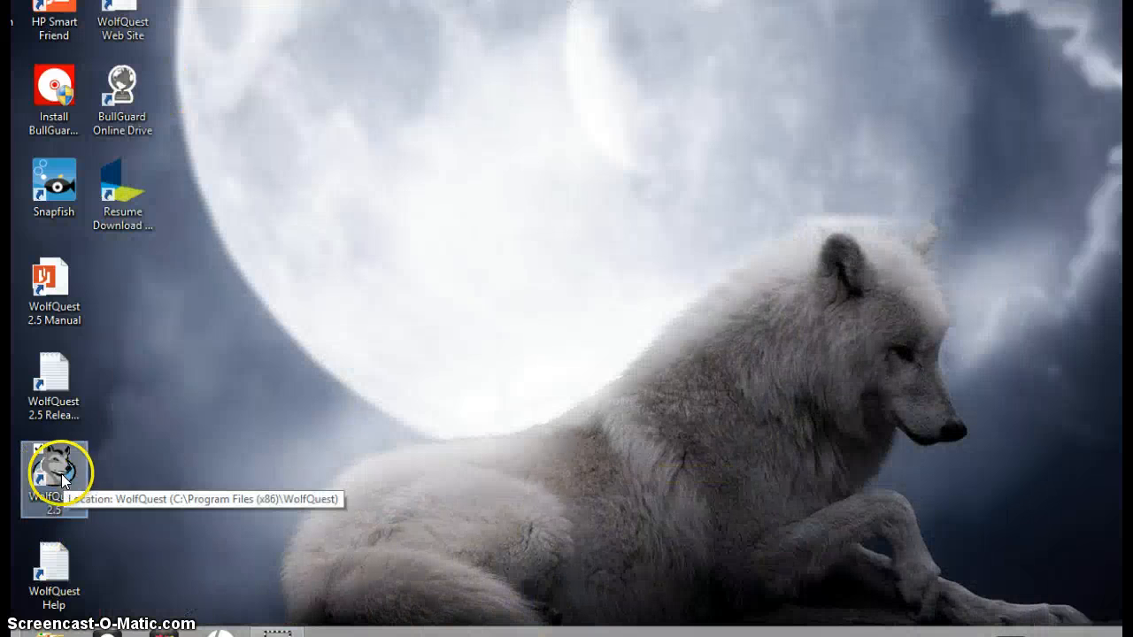
Relaunch WolfQuest from the desktop icon and load the saved game
double_click(53, 464)
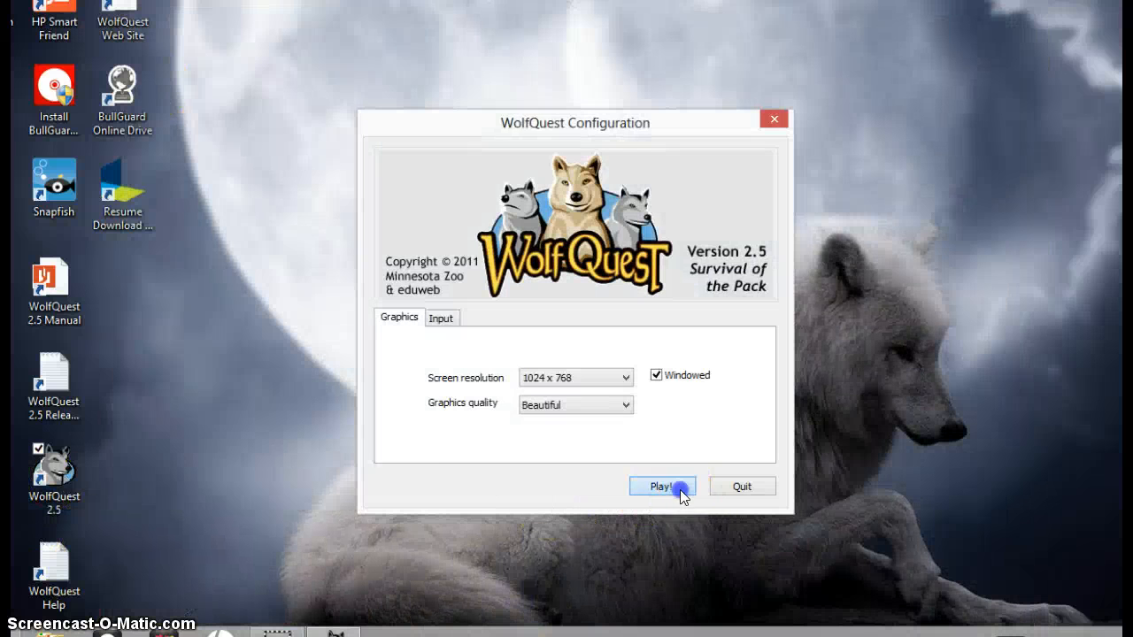
click(663, 486)
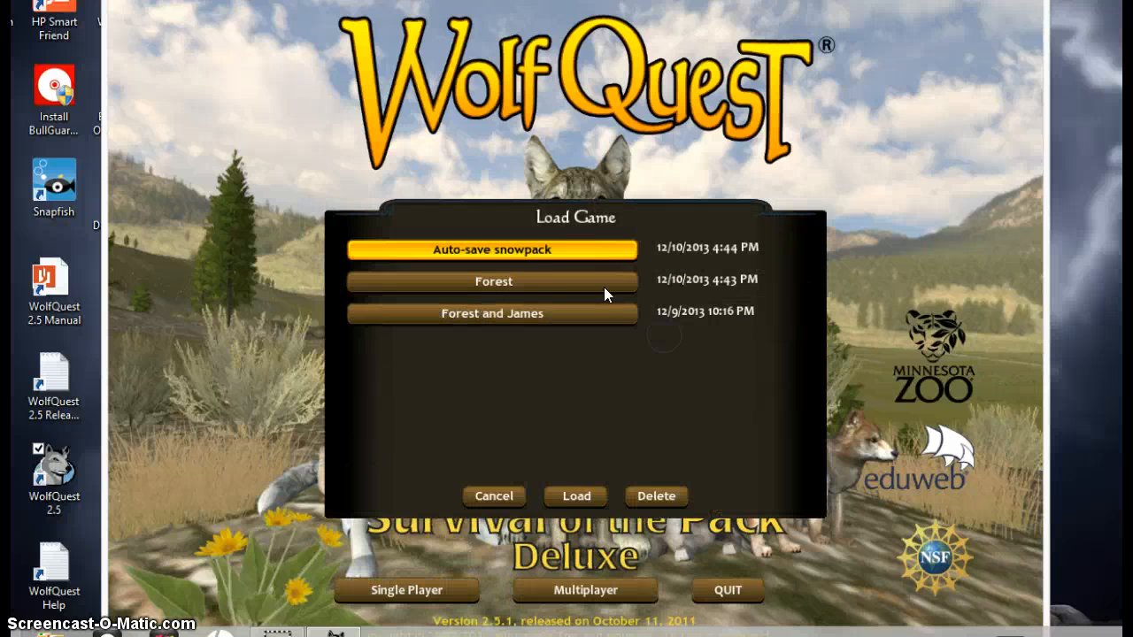
click(574, 496)
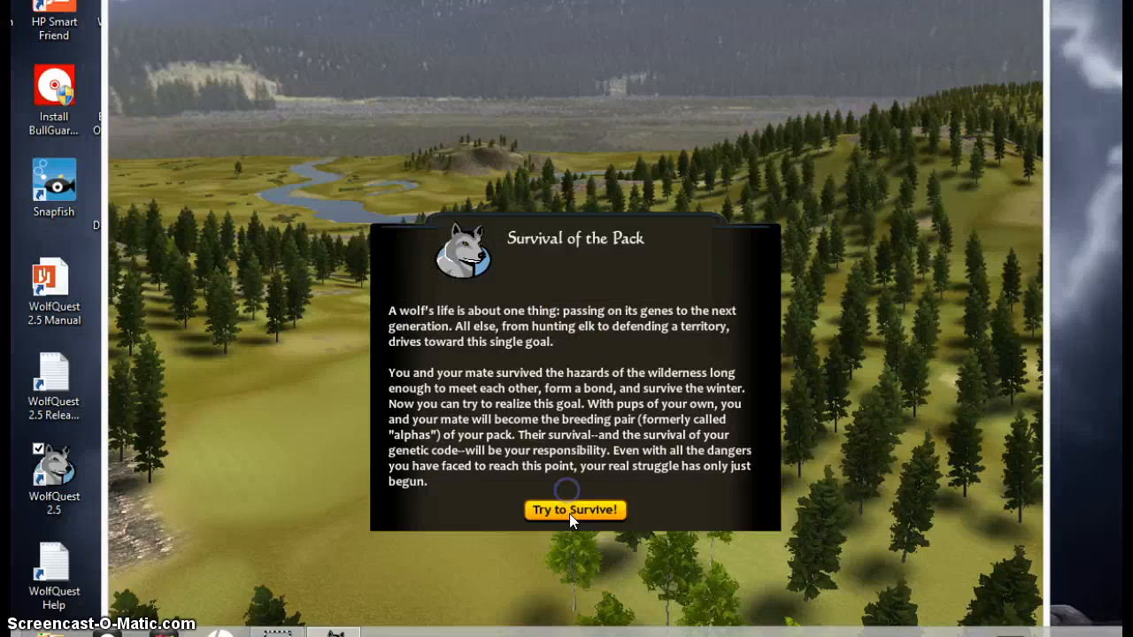
Dismiss the Survival of the Pack intro, You've Got Pups!, and the pup-care panel
click(575, 510)
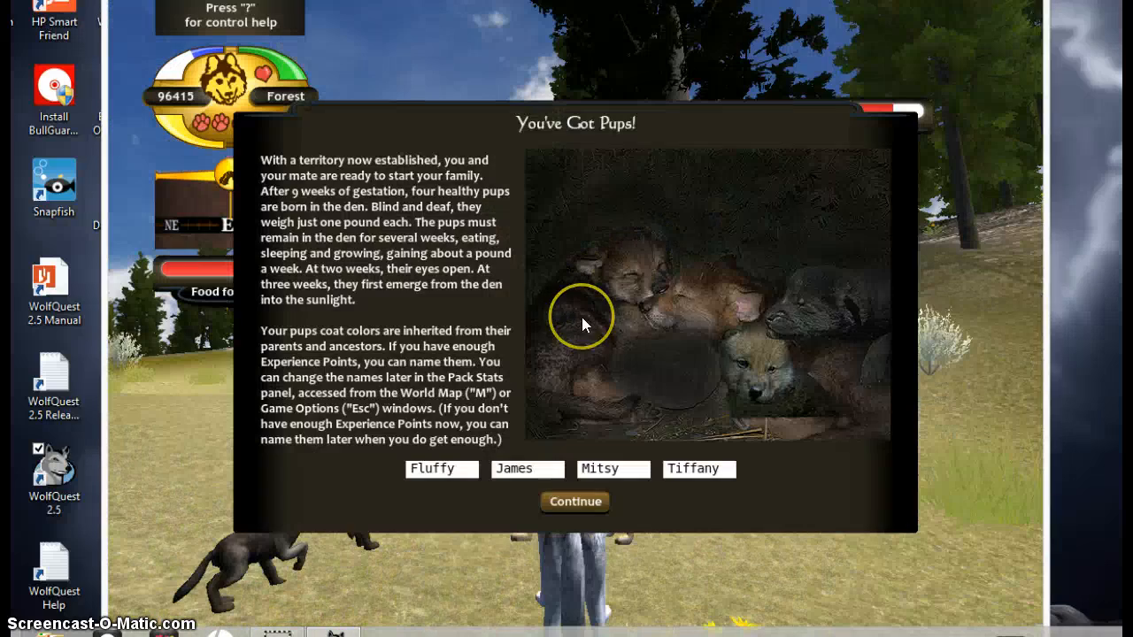
mouse_move(589, 509)
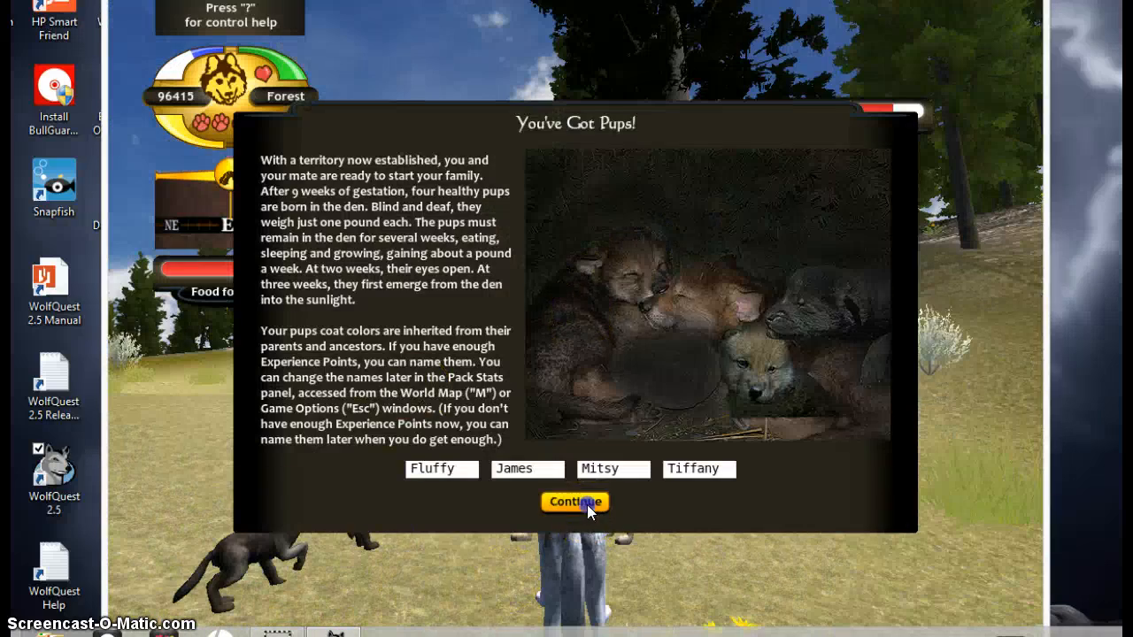
click(575, 502)
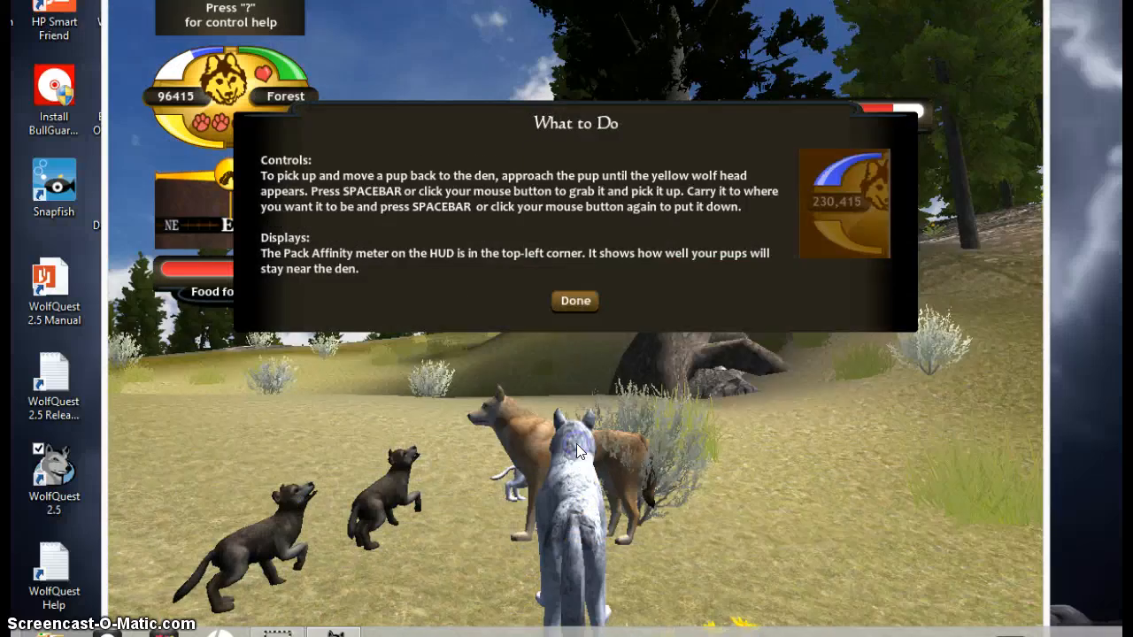
click(574, 301)
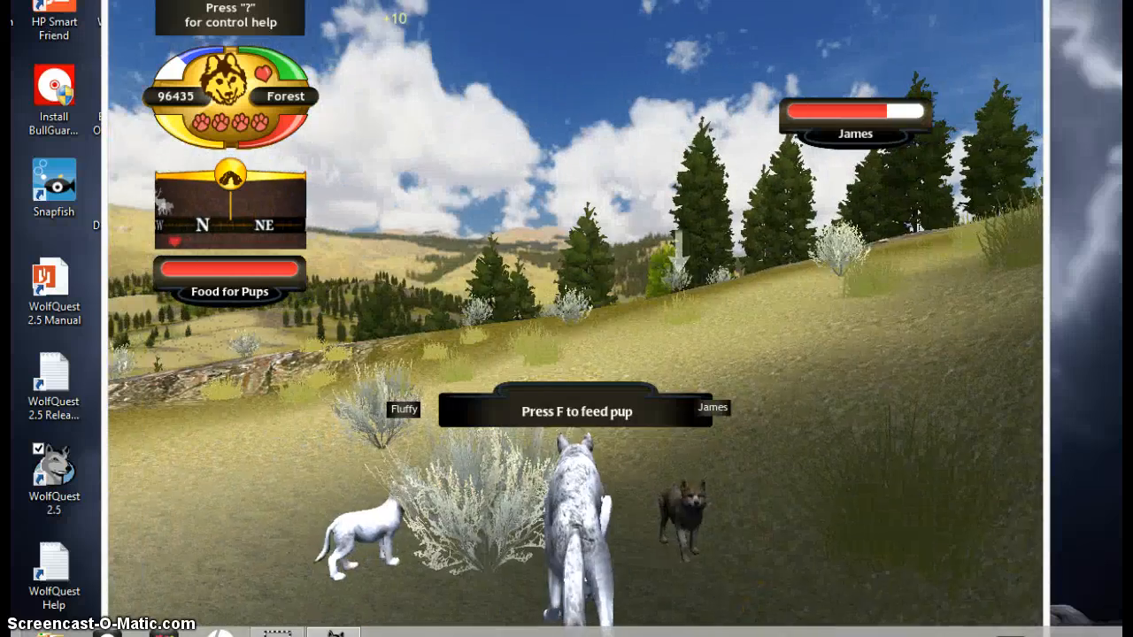
Feed a pup, accept the Go Hunting advice, close the instructions, and quit the game
key(w)
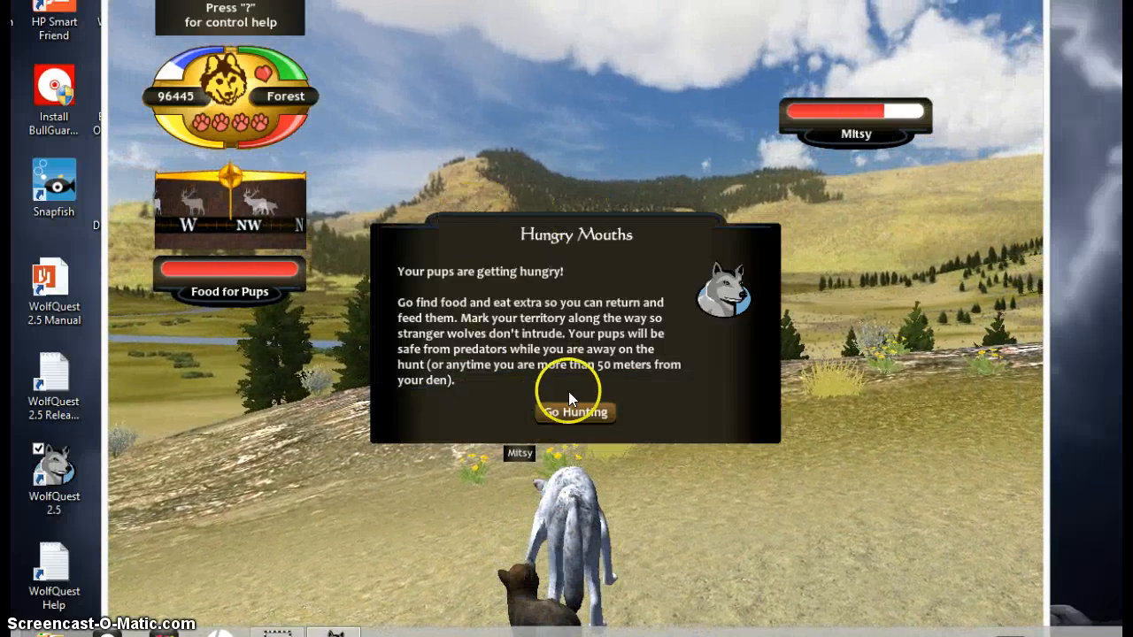
click(574, 411)
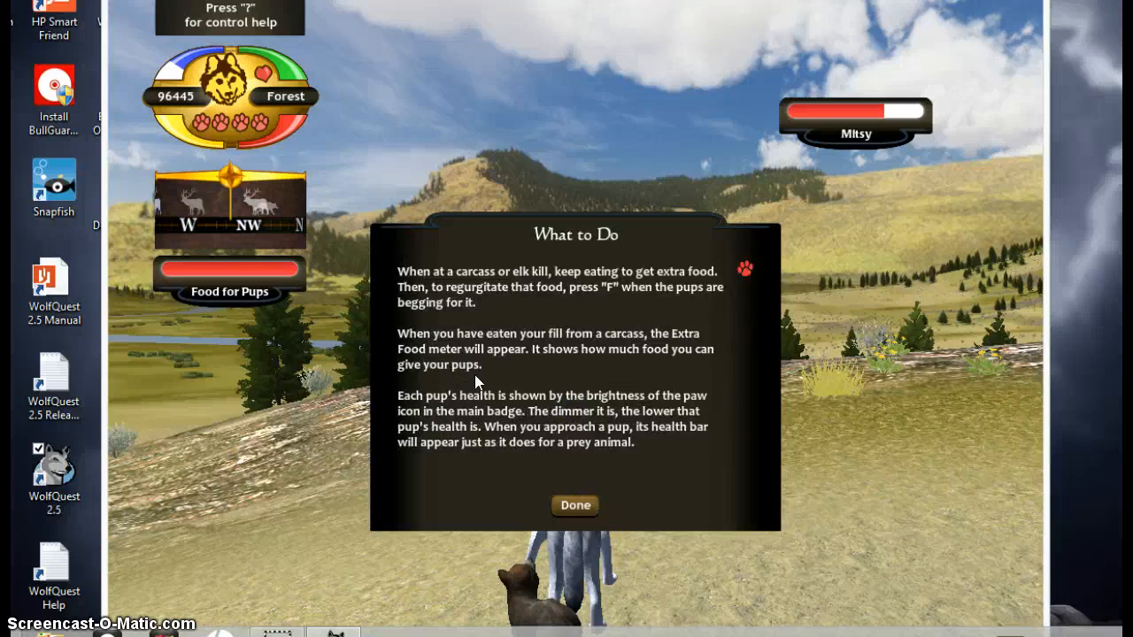
click(575, 506)
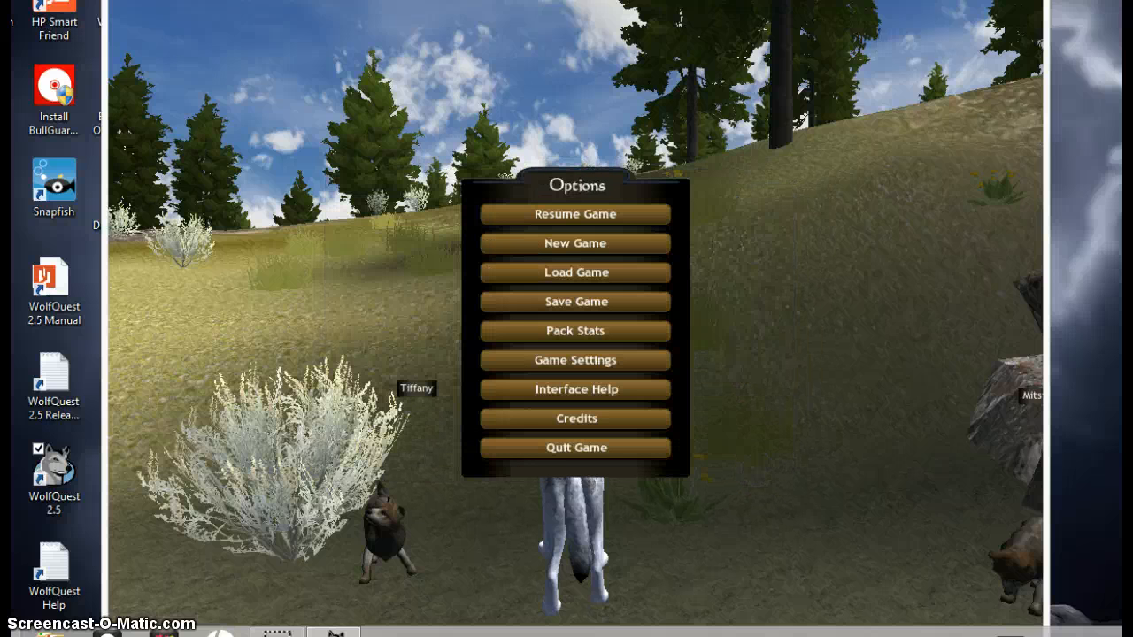
click(575, 447)
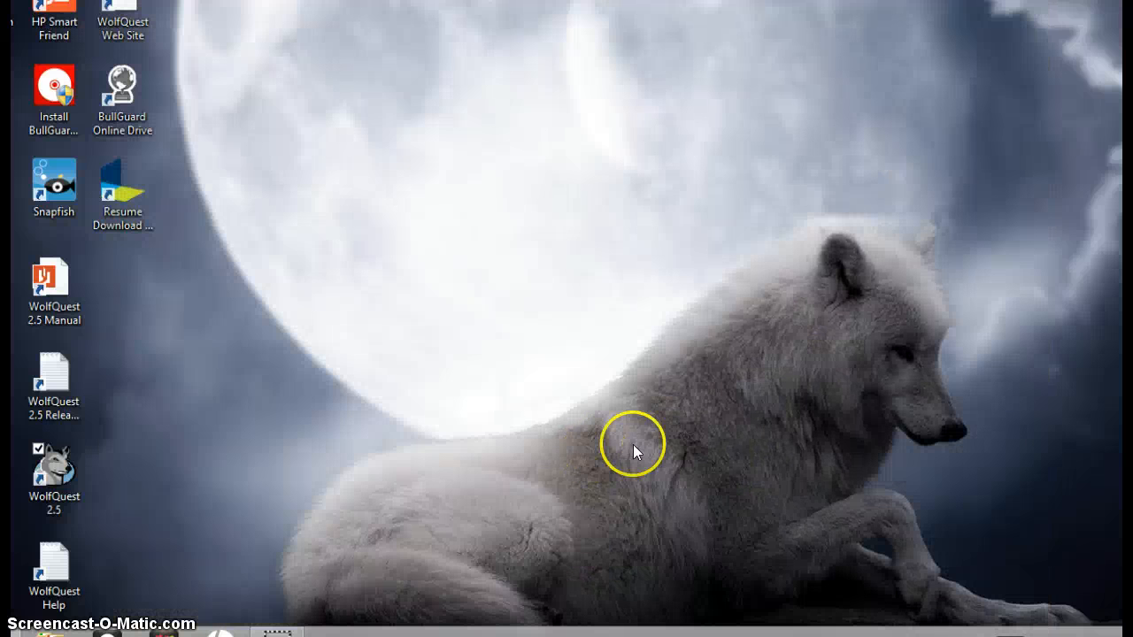